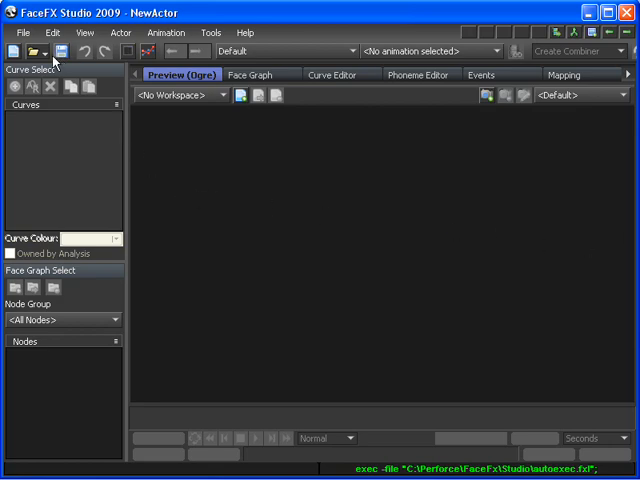
Step: Open Slade-MayaPoses.facefx from the Src folder and dismiss the render asset warning
{"action": "left_click", "coordinate": [48, 51]}
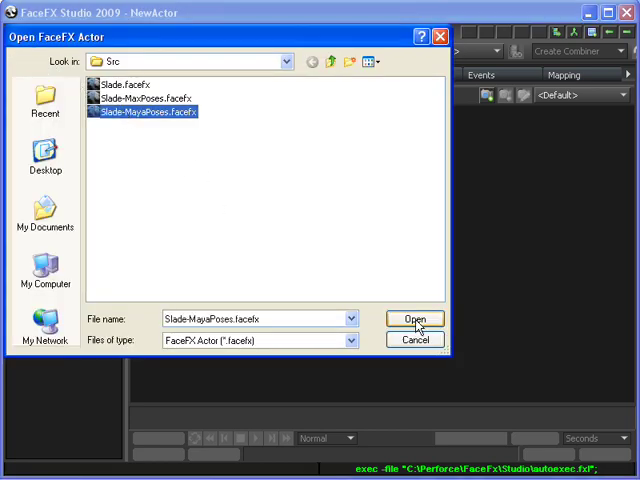
{"action": "left_click", "coordinate": [414, 319]}
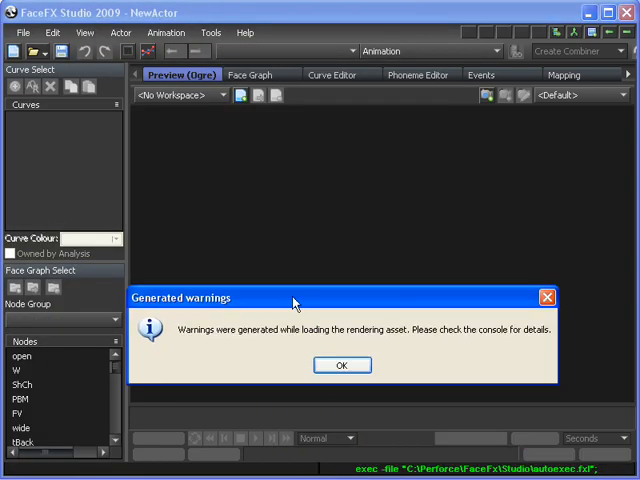
{"action": "left_click", "coordinate": [342, 364]}
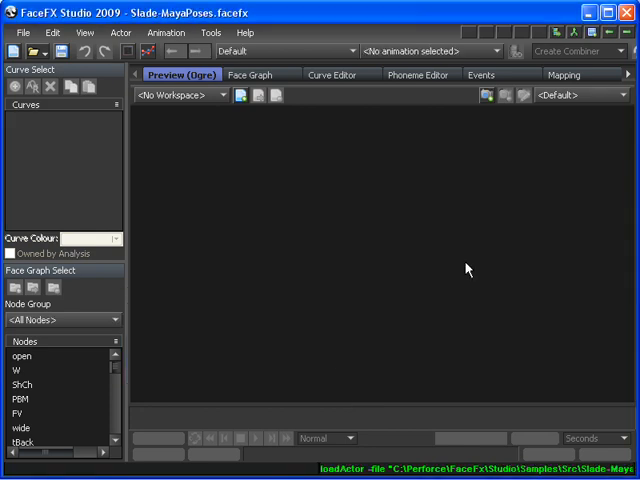
{"action": "left_click", "coordinate": [486, 74]}
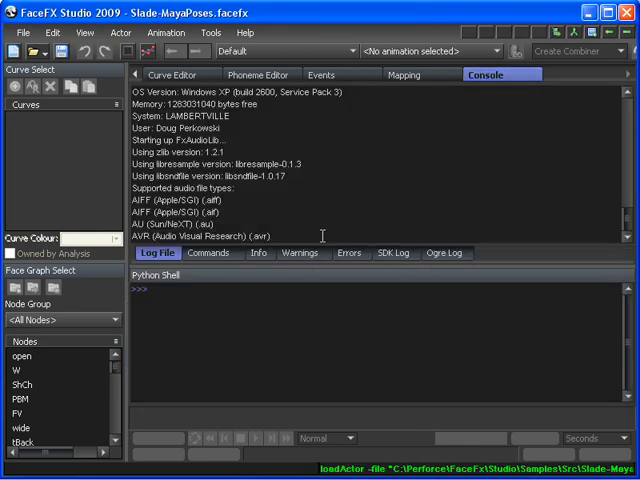
{"action": "left_click", "coordinate": [301, 252]}
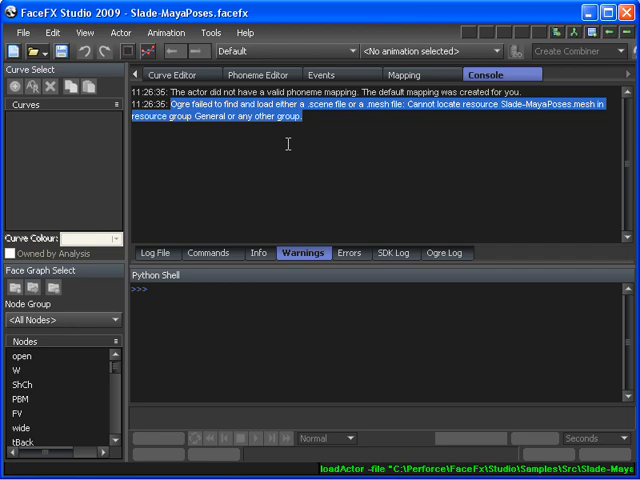
{"action": "left_click", "coordinate": [183, 74]}
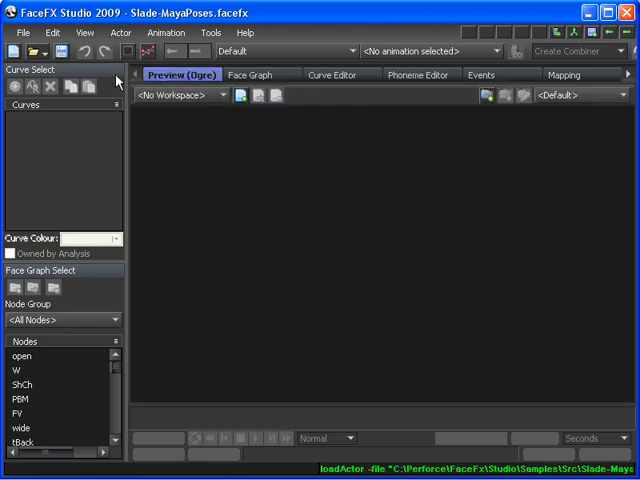
Step: Change the actor's render asset name to 'Slade' via Actor > Change Render Asset
{"action": "left_click", "coordinate": [120, 33]}
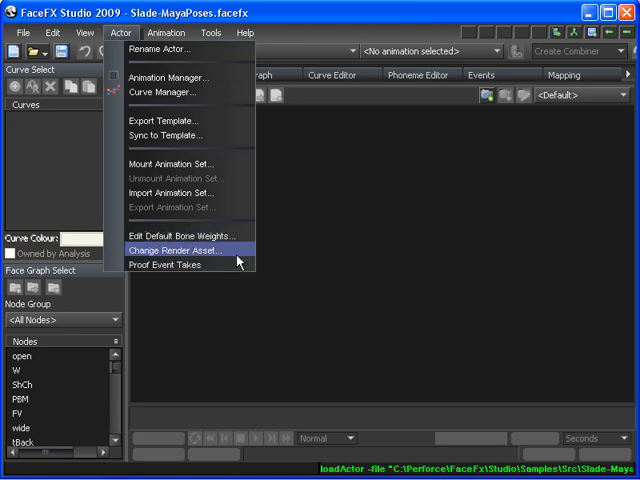
{"action": "left_click", "coordinate": [177, 250]}
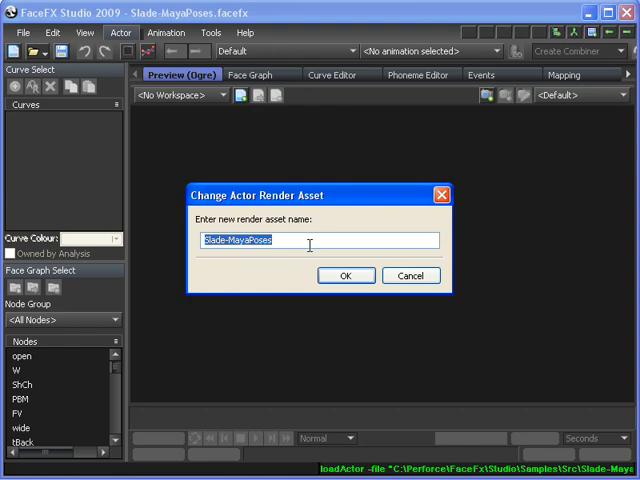
{"action": "type", "text": "Slade"}
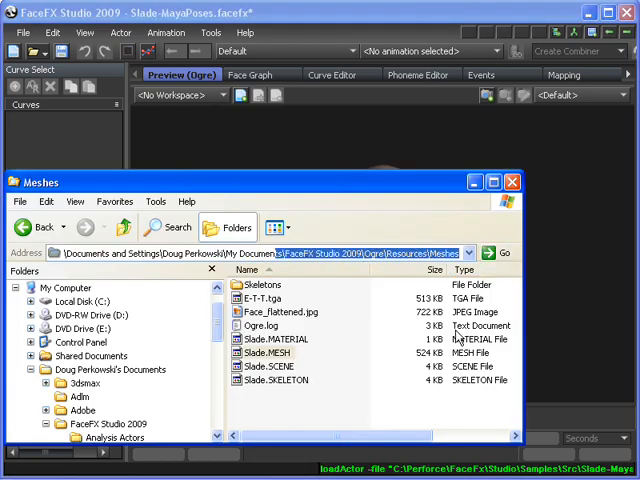
{"action": "mouse_move", "coordinate": [411, 317]}
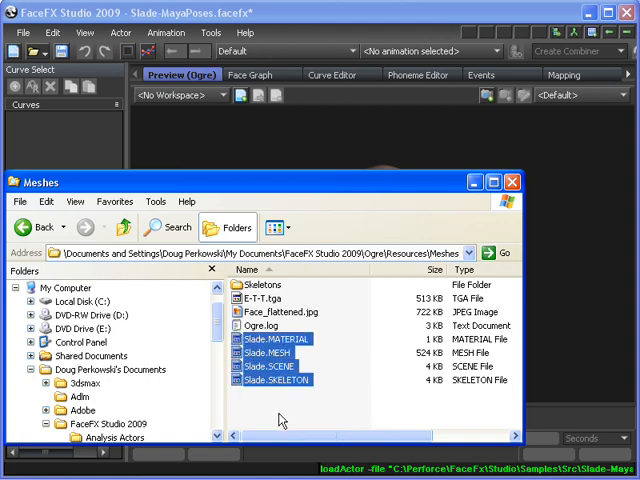
{"action": "mouse_move", "coordinate": [487, 197]}
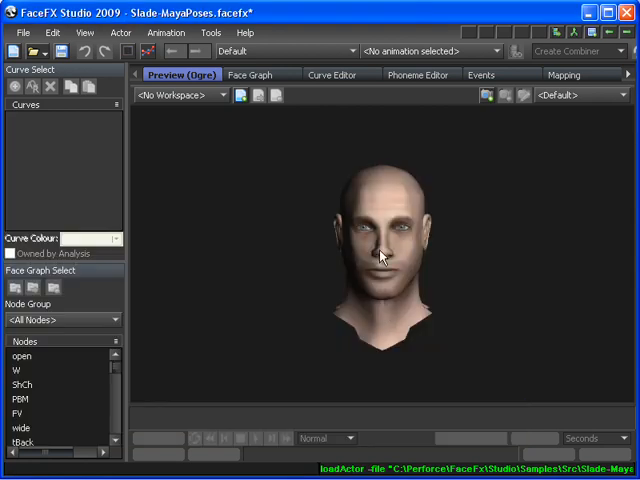
Step: Show the loading warnings again in the Console Warnings tab
{"action": "left_click", "coordinate": [630, 84]}
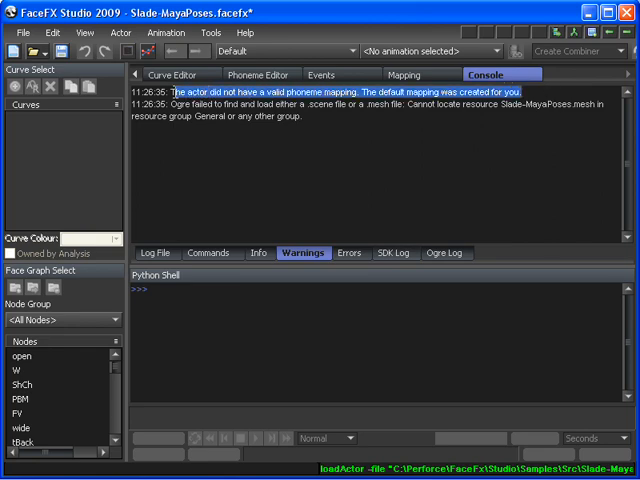
Step: Display the actor's default phoneme-to-node mapping table on the Mapping tab
{"action": "left_click", "coordinate": [416, 74]}
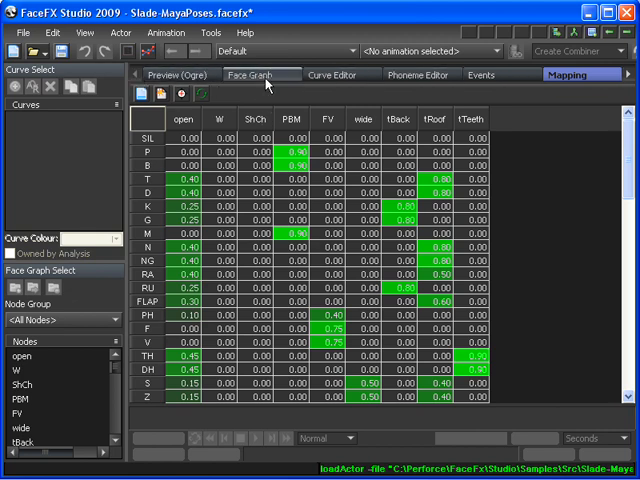
Step: Switch to the Face Graph tab to view nodes like Cheek_Up_Right from the Slade setup script
{"action": "left_click", "coordinate": [261, 74]}
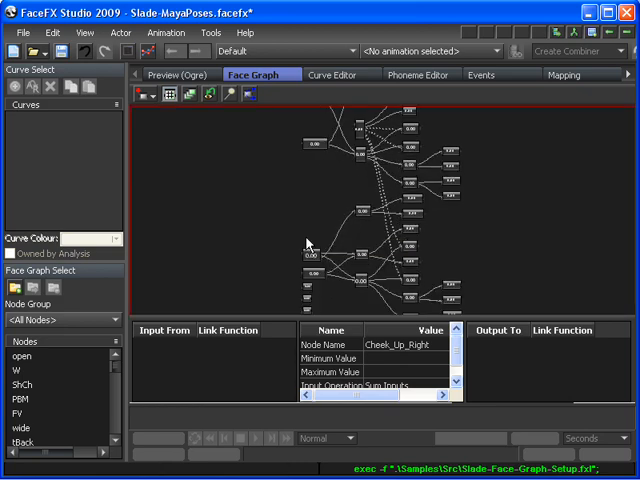
{"action": "mouse_move", "coordinate": [547, 211]}
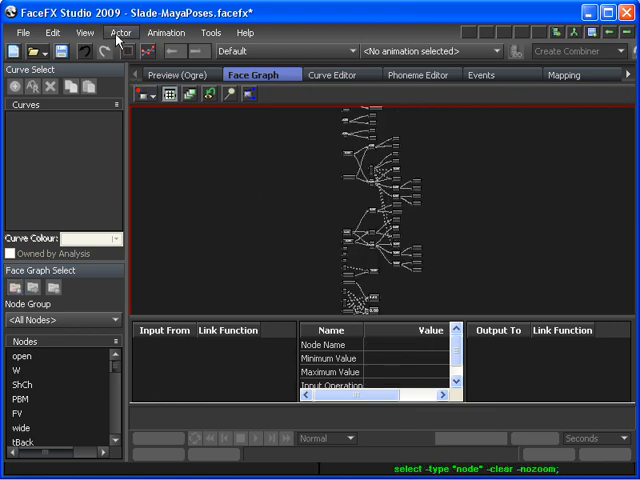
Step: Start Actor > Sync to Template and load the Templates\Slade.fxt template
{"action": "left_click", "coordinate": [121, 33]}
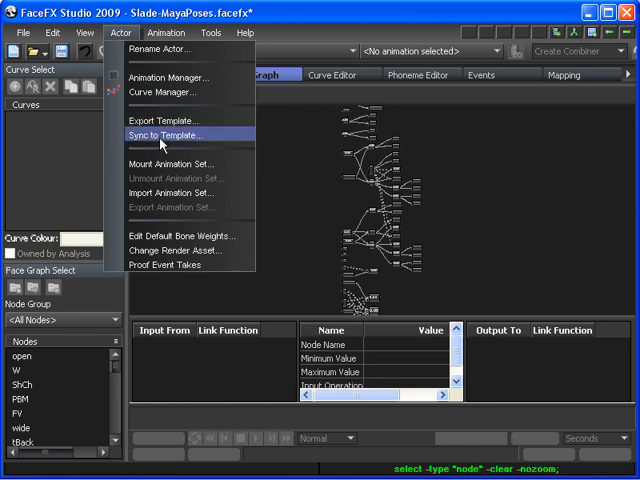
{"action": "left_click", "coordinate": [164, 135]}
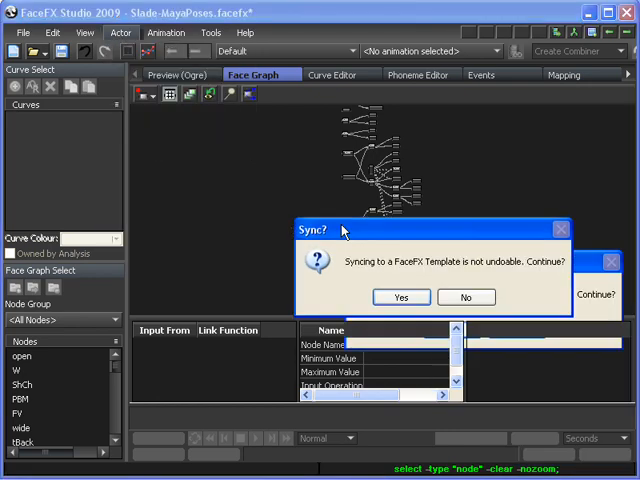
{"action": "left_click", "coordinate": [401, 297]}
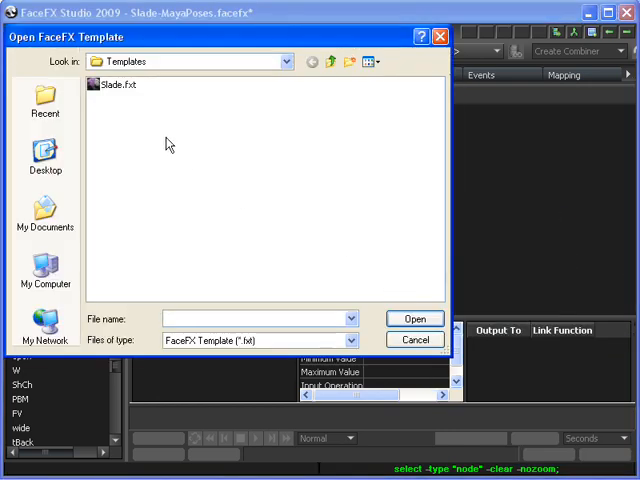
{"action": "left_click", "coordinate": [116, 84]}
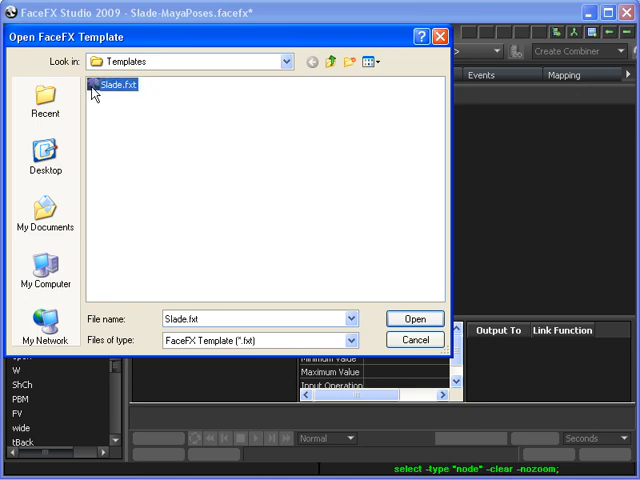
{"action": "left_click", "coordinate": [415, 318]}
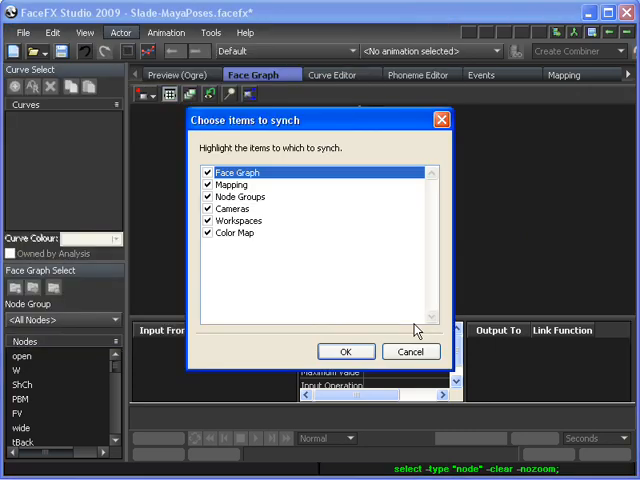
Step: Exclude Face Graph, Mapping and Node Groups from the sync and confirm it
{"action": "left_click", "coordinate": [208, 172]}
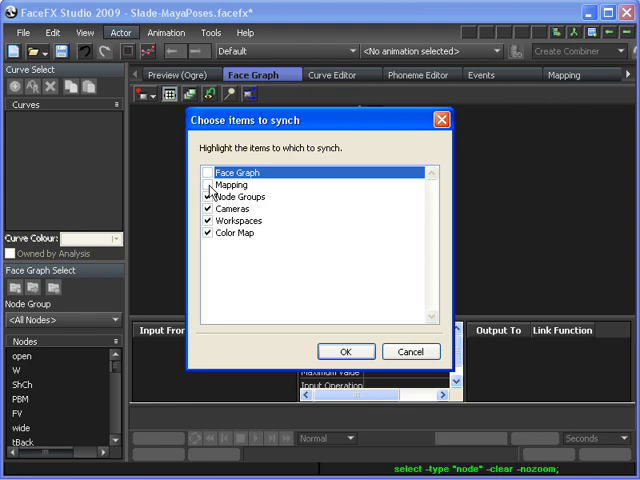
{"action": "left_click", "coordinate": [206, 196]}
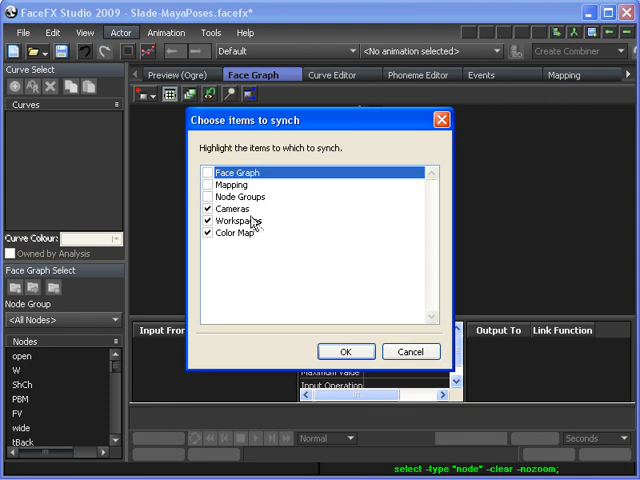
{"action": "mouse_move", "coordinate": [326, 160]}
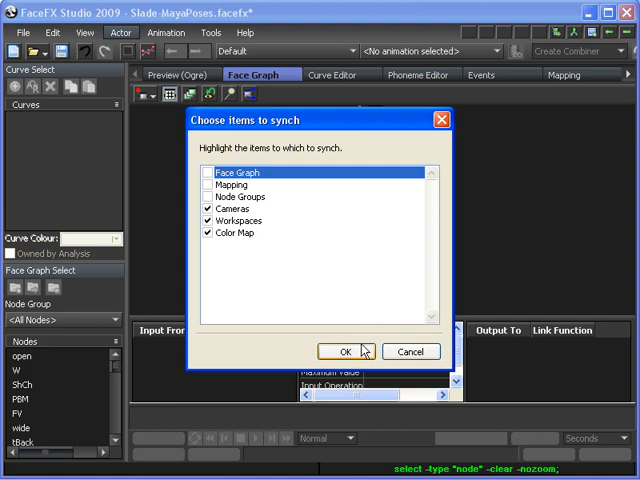
{"action": "left_click", "coordinate": [345, 351]}
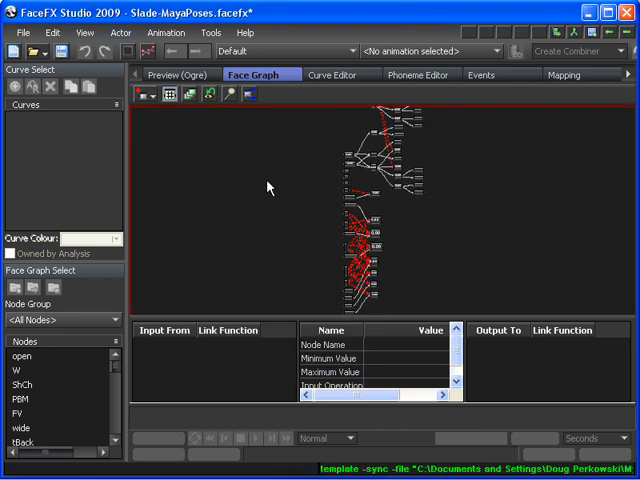
Step: Show the Preview (Ogre) head and select Eyebrow Raise in the Nodes list
{"action": "left_click", "coordinate": [181, 74]}
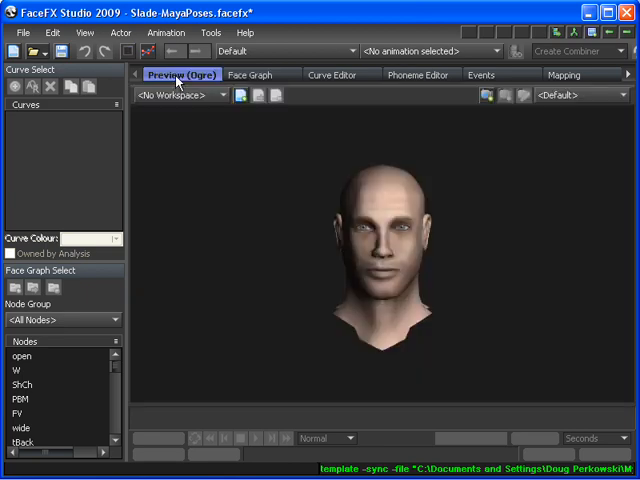
{"action": "mouse_move", "coordinate": [100, 355]}
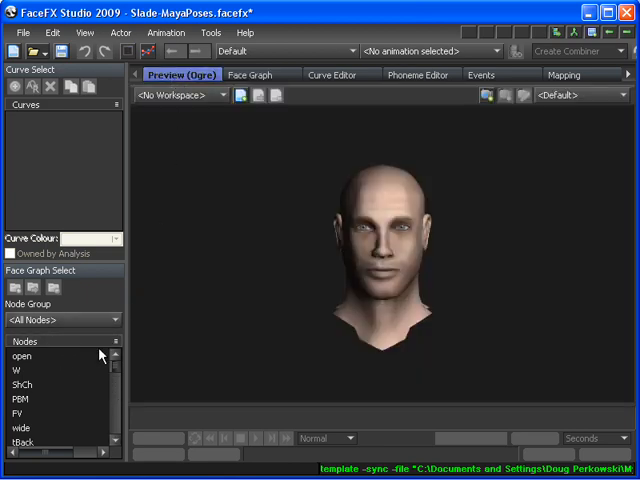
{"action": "scroll", "scroll_direction": "down", "scroll_amount": 3}
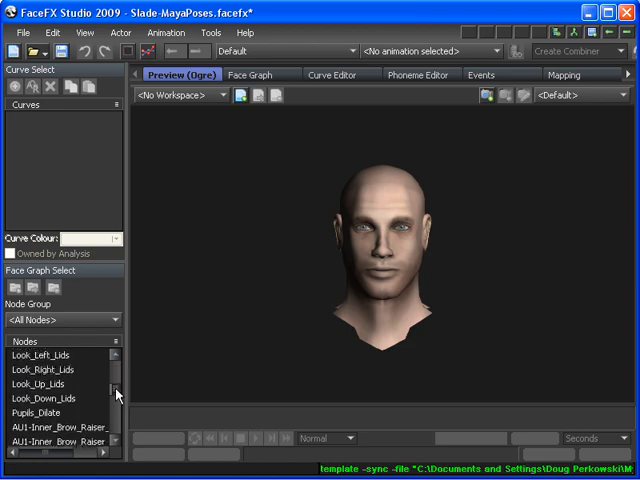
{"action": "scroll", "scroll_direction": "down", "scroll_amount": 3}
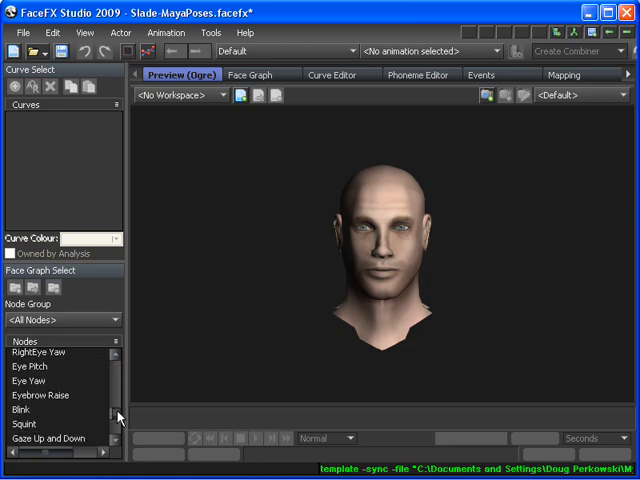
{"action": "left_click", "coordinate": [40, 395]}
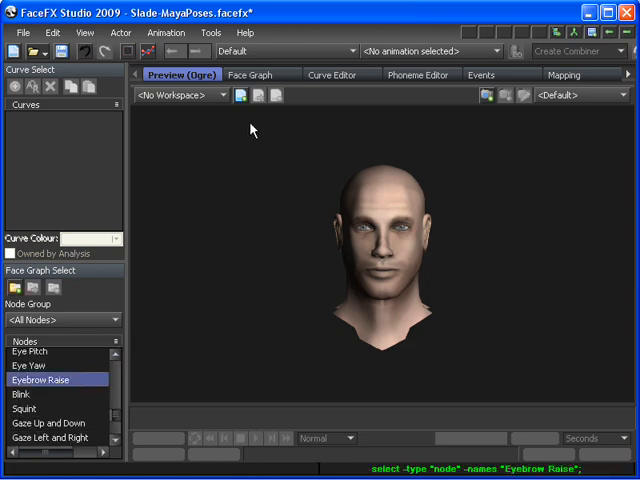
{"action": "mouse_move", "coordinate": [290, 261]}
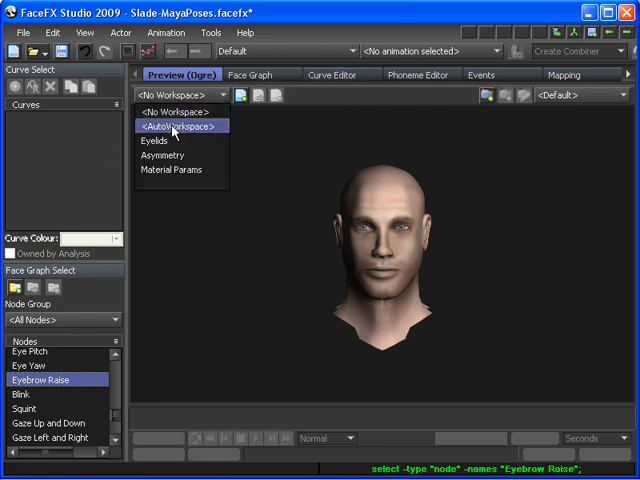
Step: Pick <AutoWorkspace> and inspect Eyebrow Raise's connections in the face graph
{"action": "left_click", "coordinate": [180, 125]}
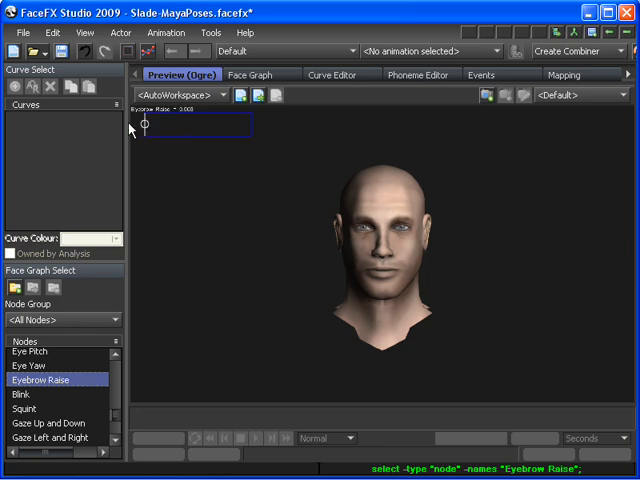
{"action": "left_click", "coordinate": [261, 74]}
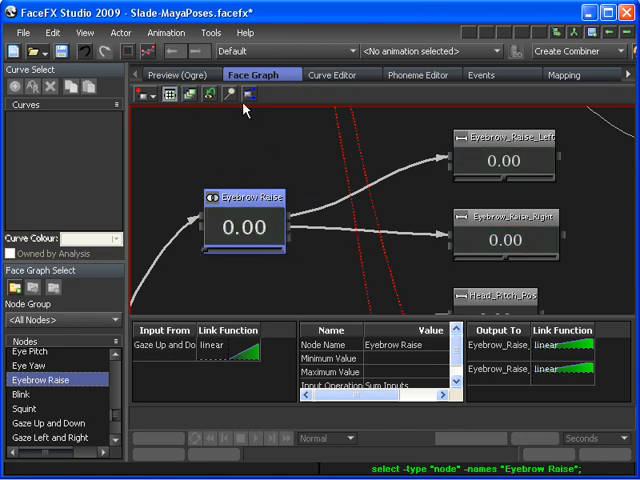
Step: On the head preview, drag the Eyebrow Raise slider fully right to maximum
{"action": "left_click", "coordinate": [182, 74]}
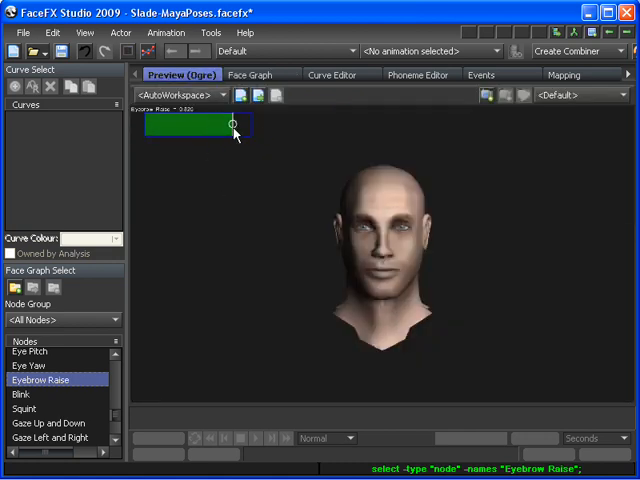
{"action": "left_click_drag", "start_coordinate": [232, 124], "coordinate": [252, 124]}
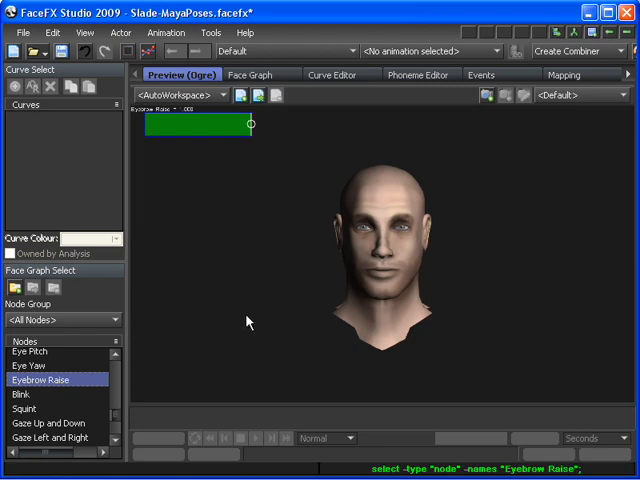
{"action": "mouse_move", "coordinate": [170, 127]}
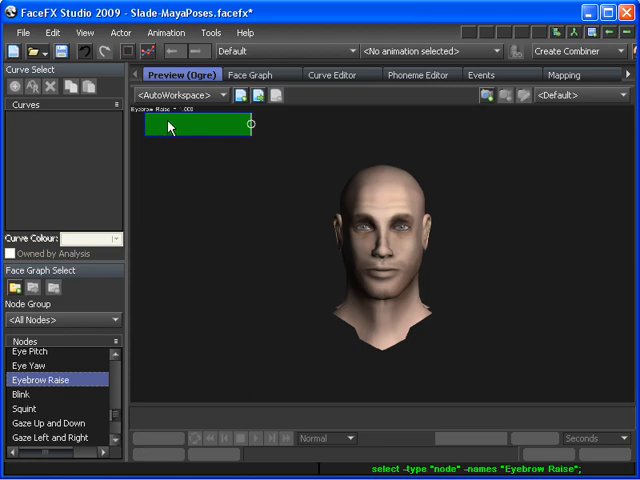